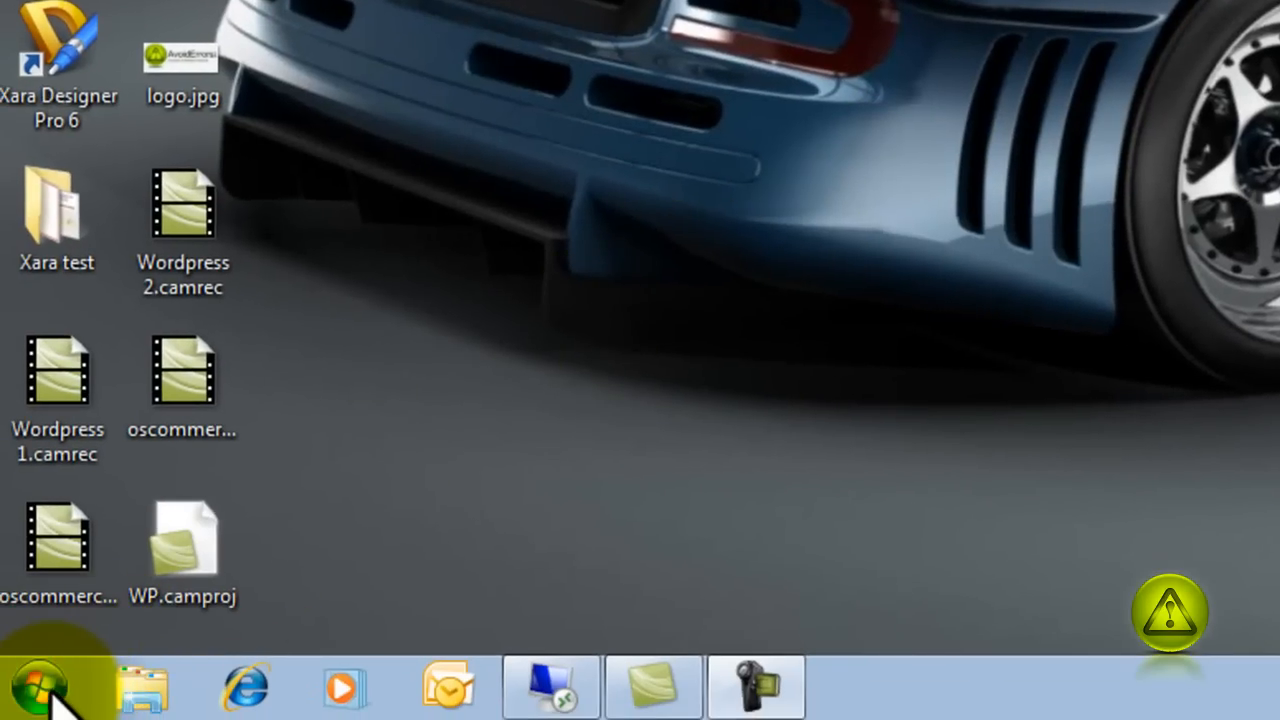
Open the Computer view listing Local Disk (C:) and the other drives
{"action": "left_click", "coordinate": [40, 688]}
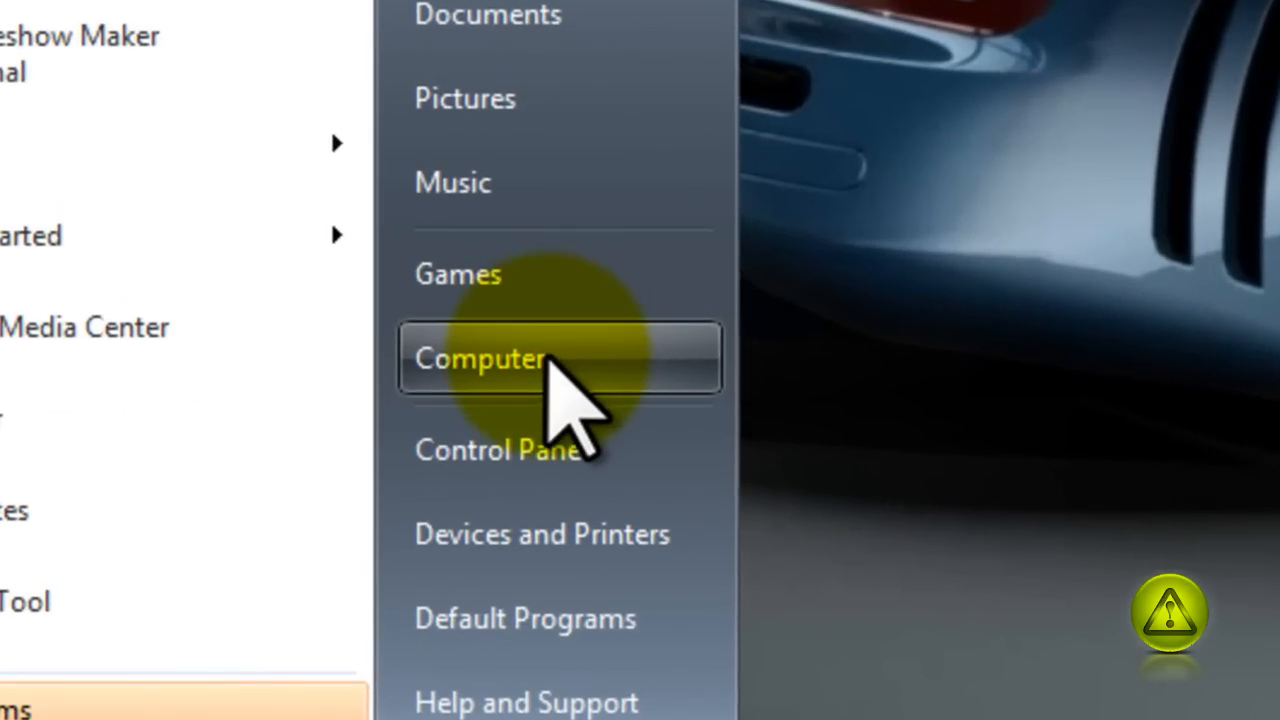
{"action": "left_click", "coordinate": [480, 358]}
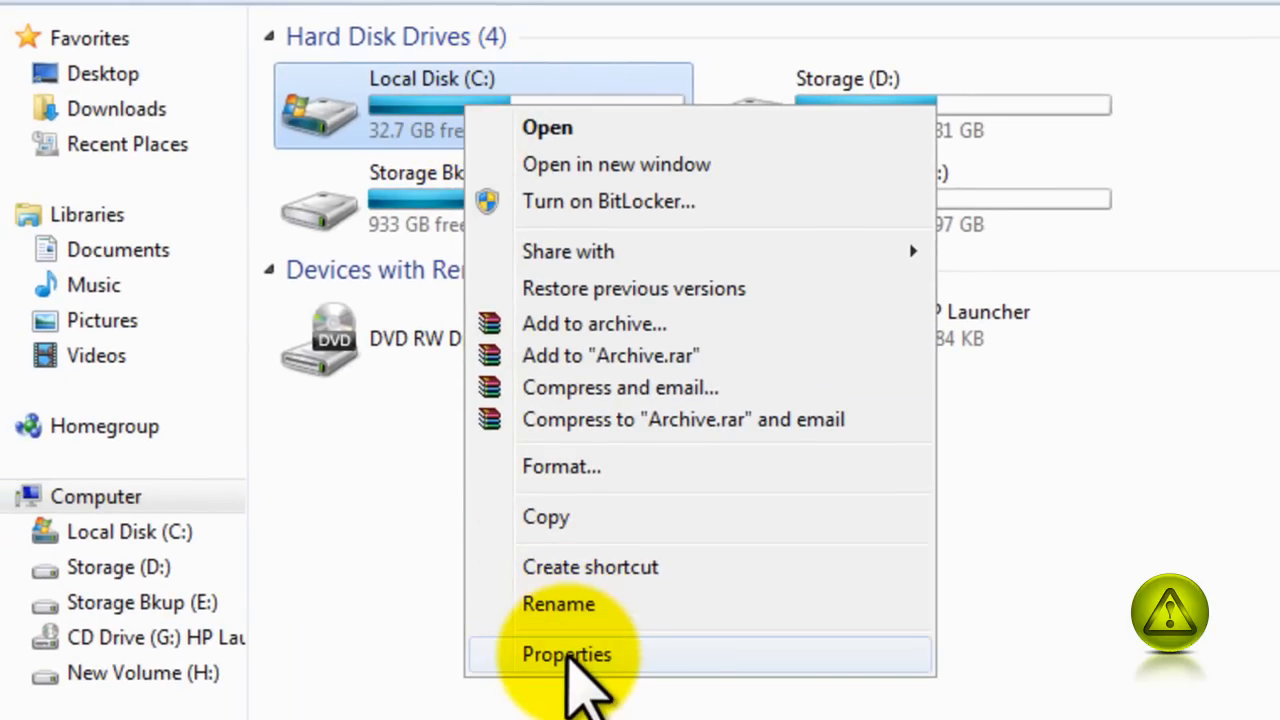
Show the Tools tab of the Local Disk (C:) Properties with its error-checking option
{"action": "left_click", "coordinate": [566, 654]}
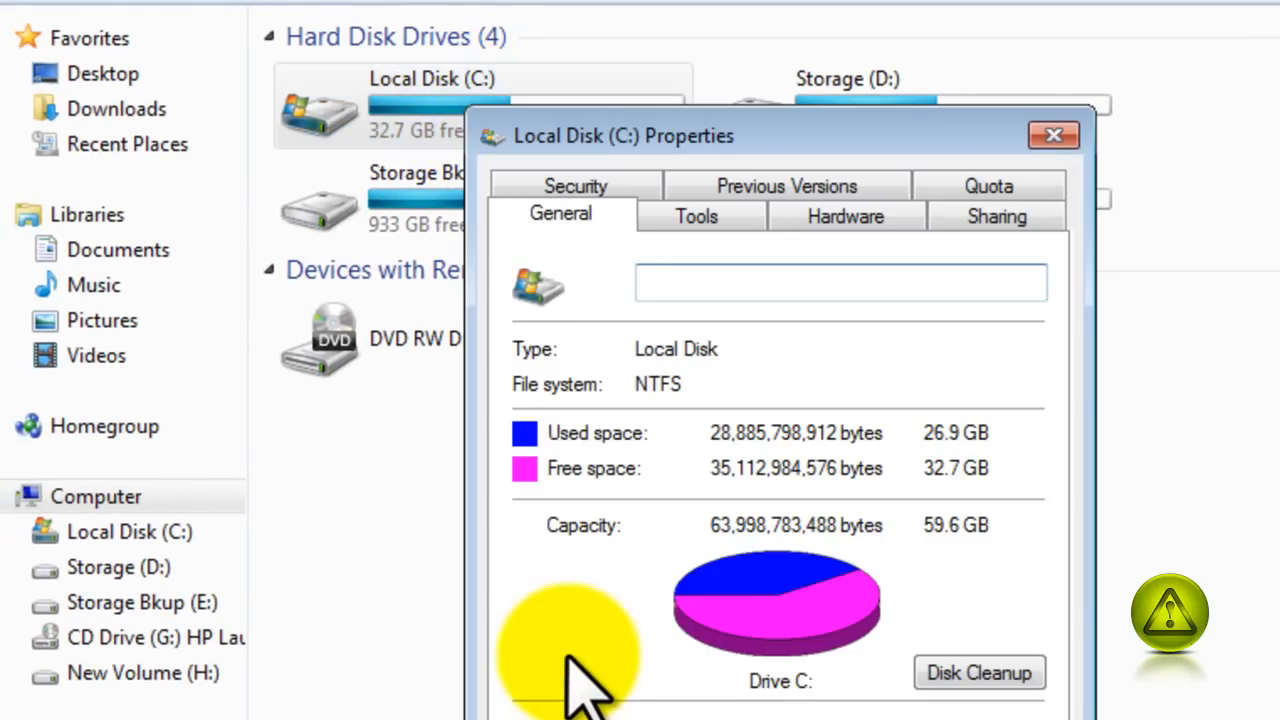
{"action": "left_click", "coordinate": [696, 216]}
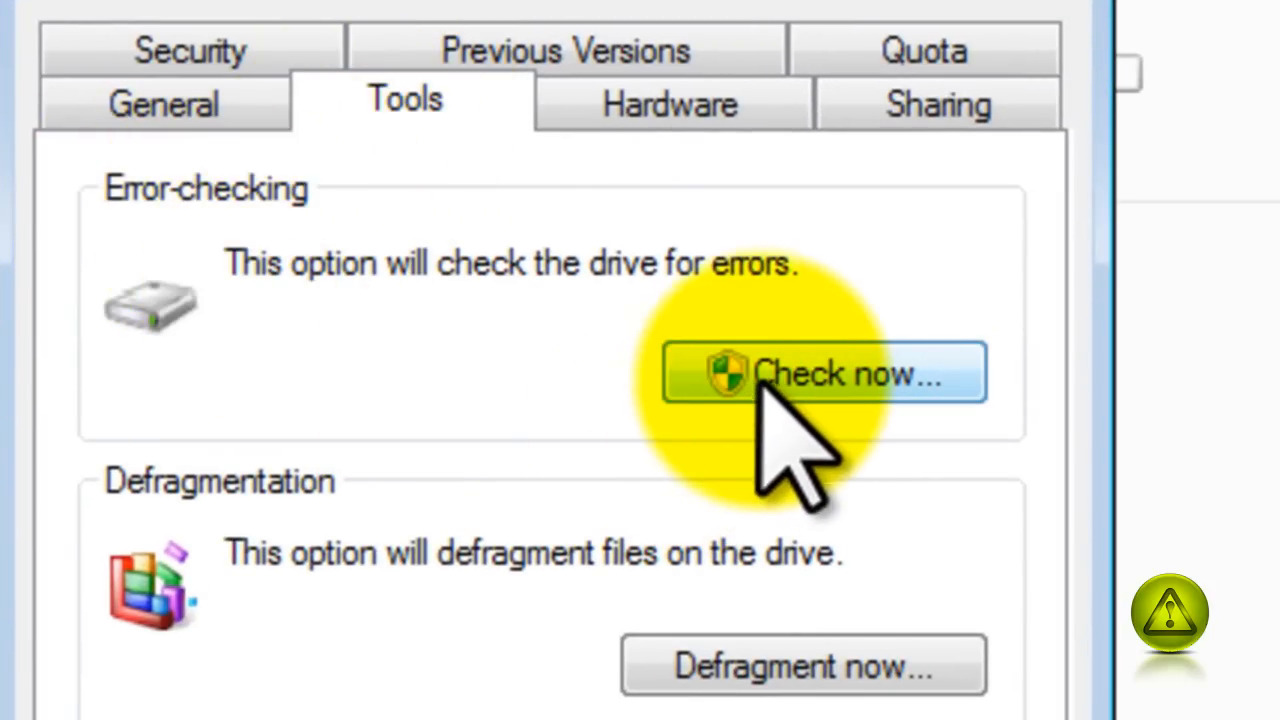
Start a Check Disk of drive C with fix-errors and bad-sector recovery both enabled
{"action": "left_click", "coordinate": [822, 372]}
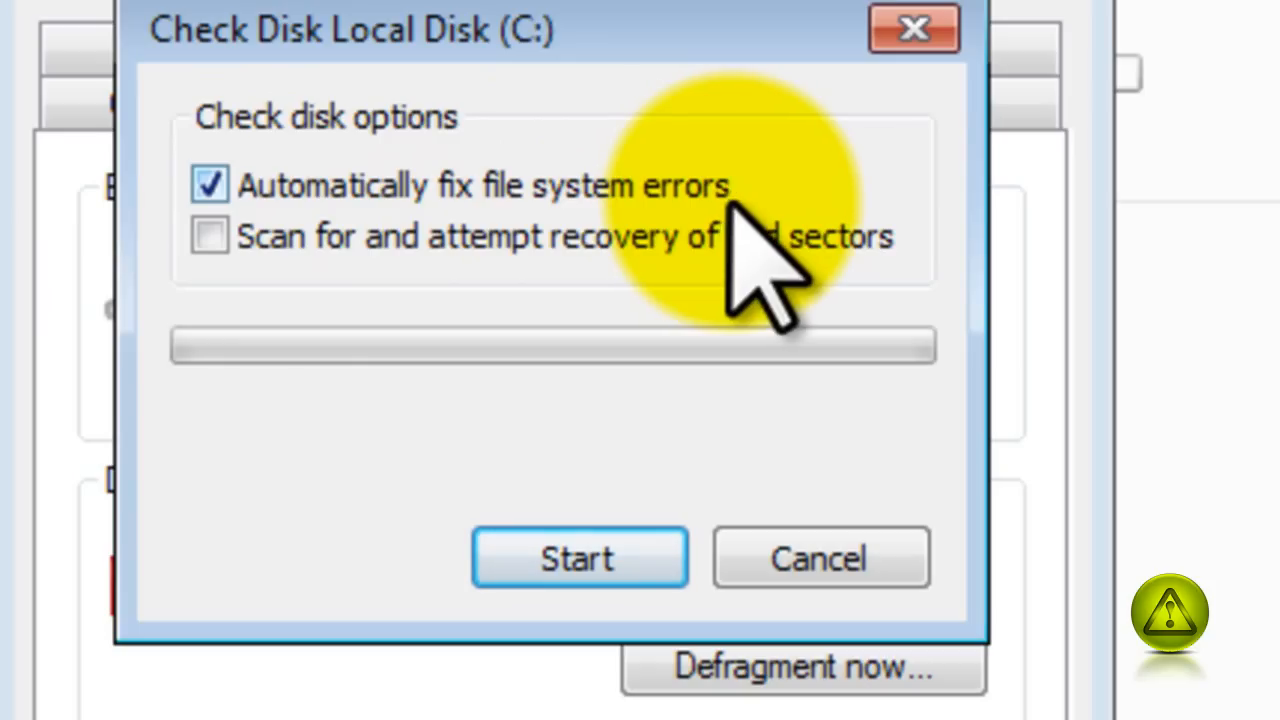
{"action": "left_click", "coordinate": [210, 236]}
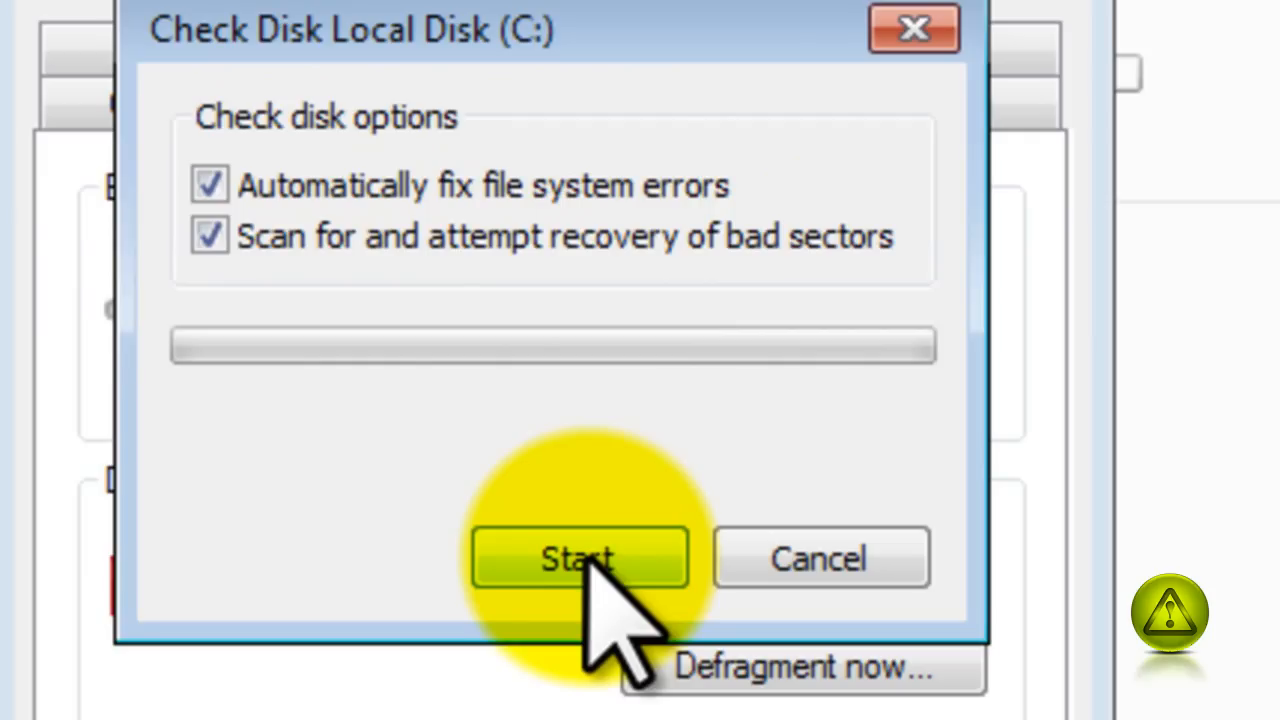
{"action": "left_click", "coordinate": [576, 558]}
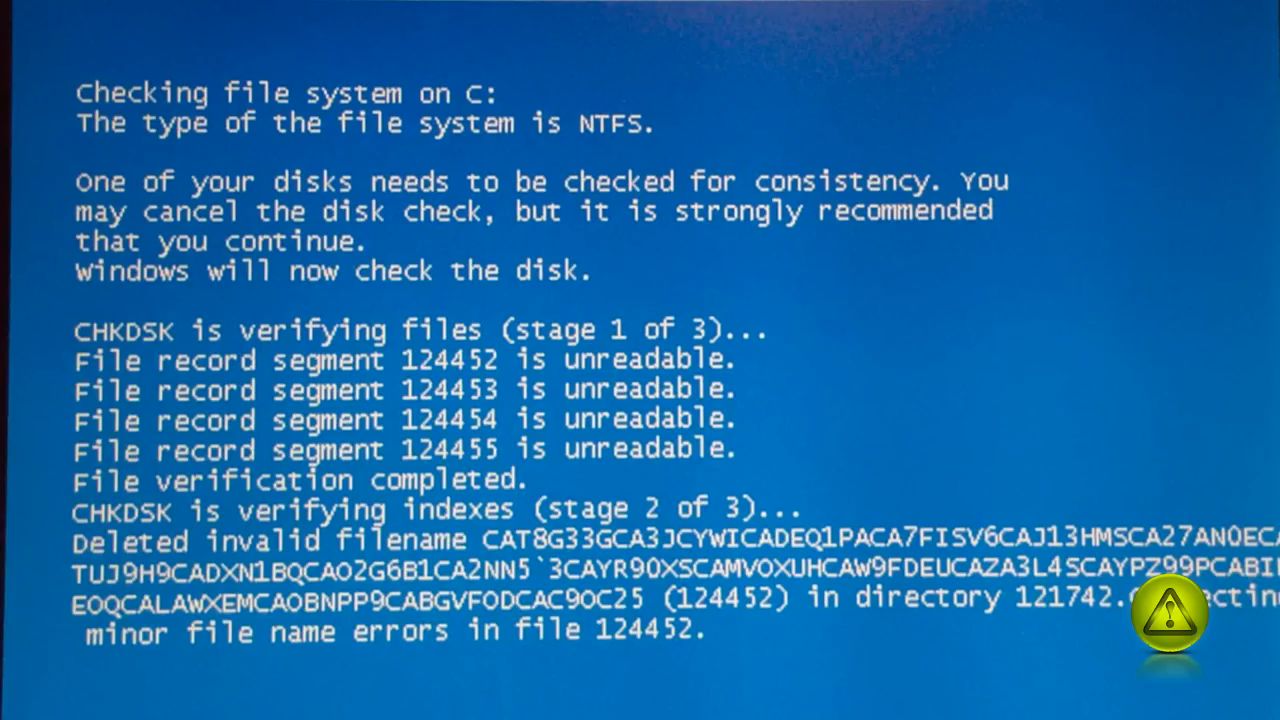